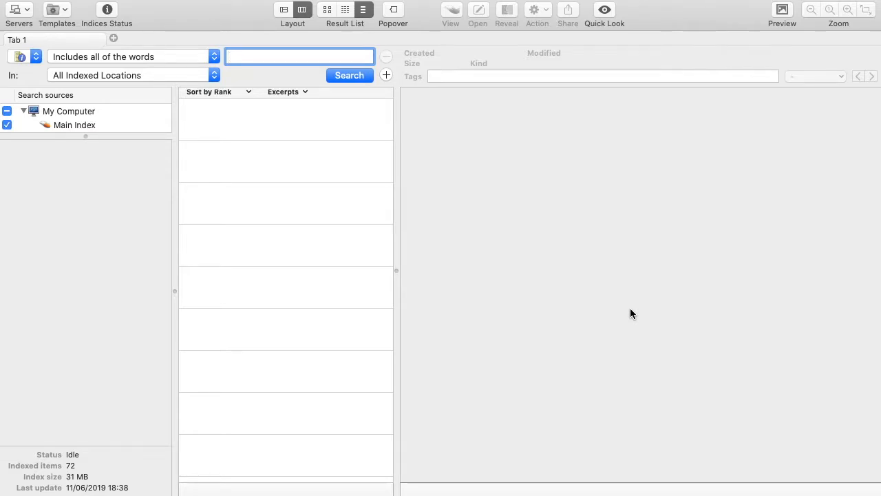
Enter the query words wilderness animal in the search field
{"action": "type", "text": "wilderness"}
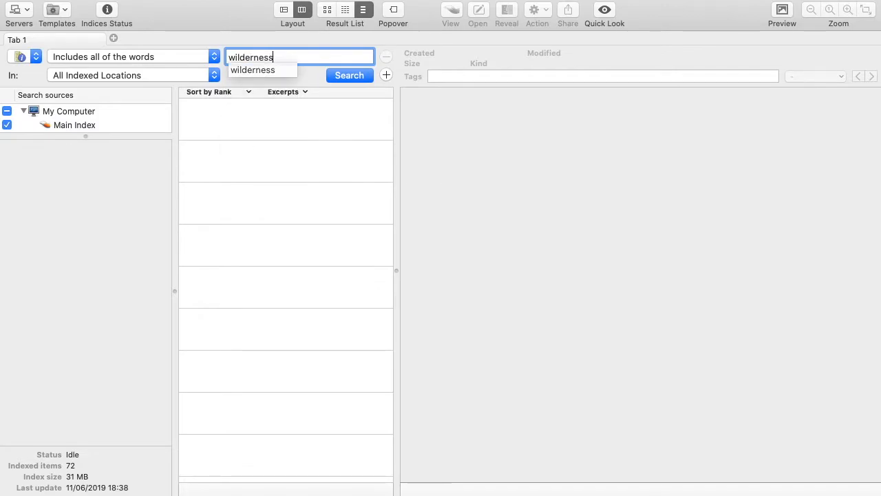
{"action": "type", "text": "animal"}
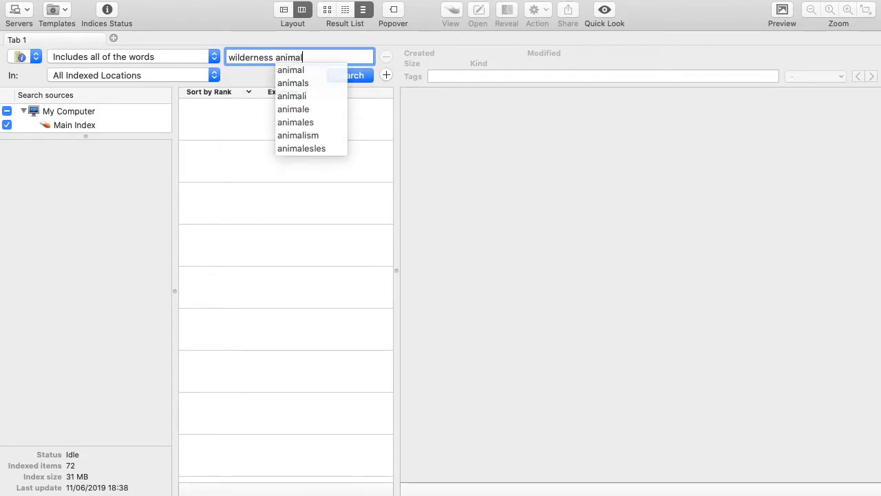
Run the search (17 items) and preview Wilderness in danger.numbers, then African Wilderness.pages
{"action": "left_click", "coordinate": [350, 75]}
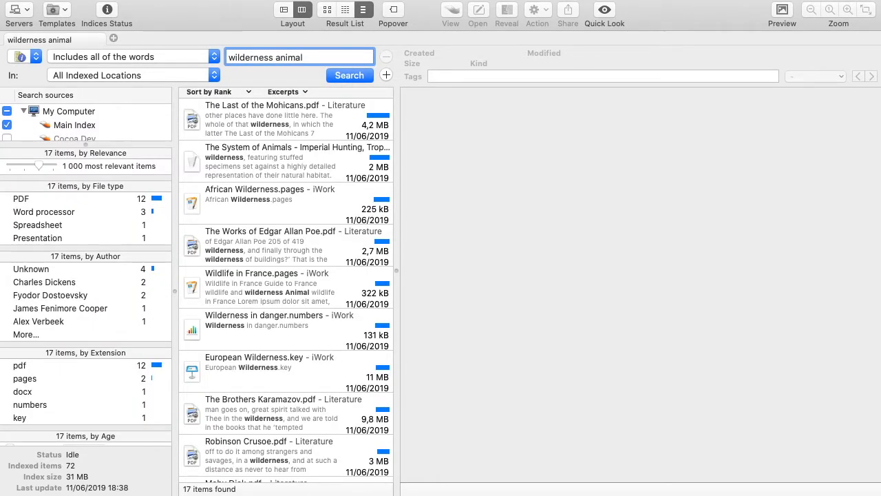
{"action": "mouse_move", "coordinate": [221, 372]}
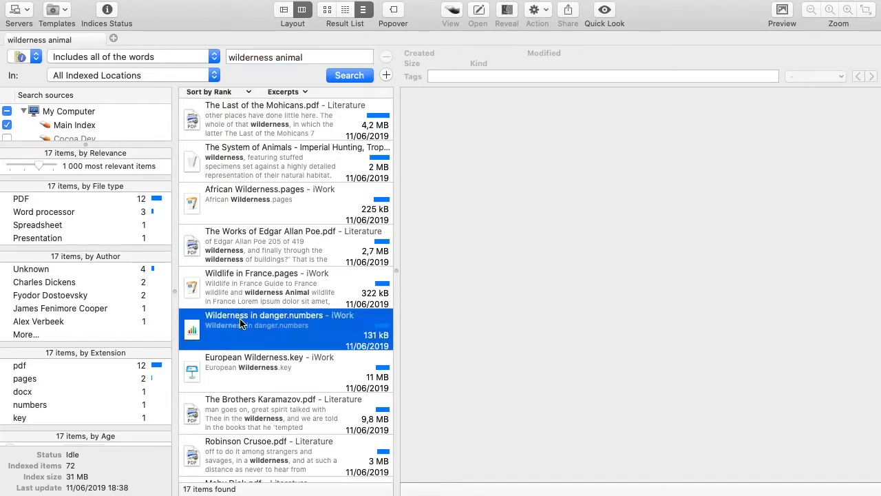
{"action": "left_click", "coordinate": [264, 320]}
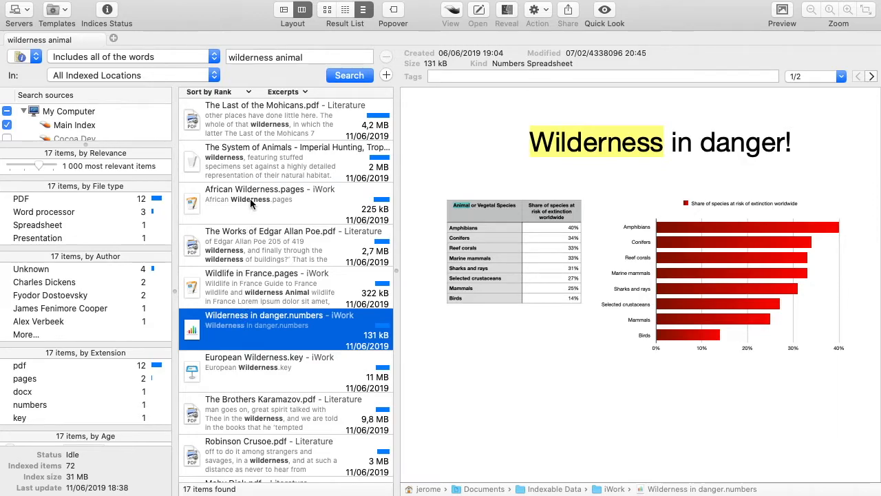
{"action": "left_click", "coordinate": [268, 200]}
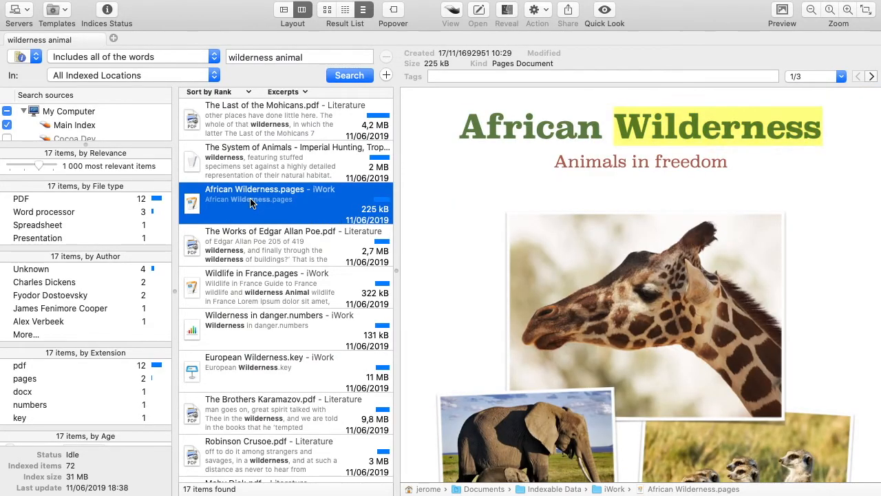
{"action": "scroll", "scroll_direction": "down", "scroll_amount": 3}
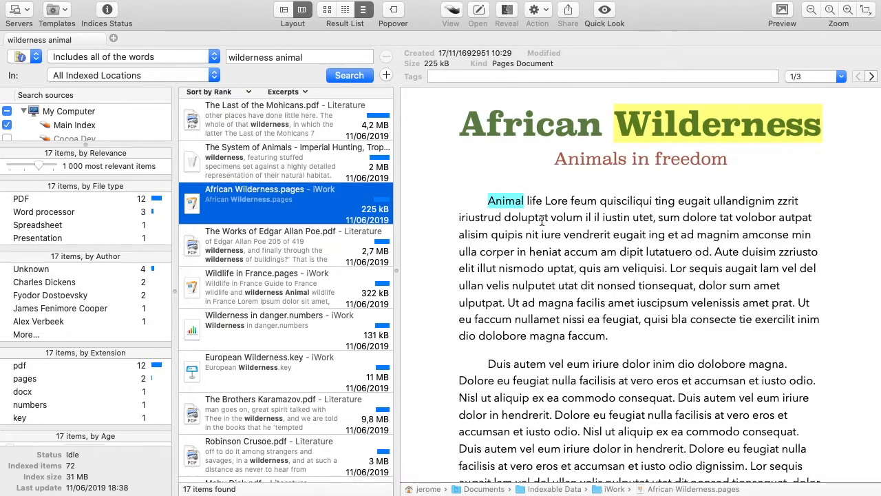
{"action": "mouse_move", "coordinate": [640, 204]}
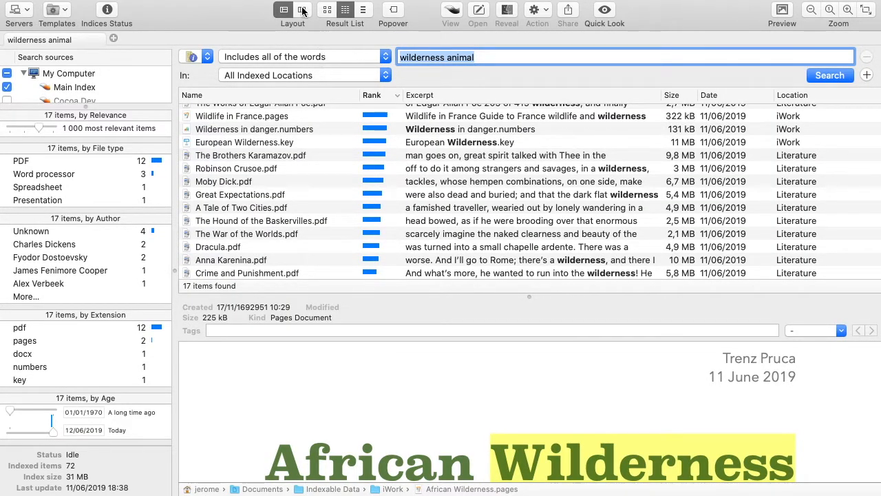
Show the 17 results as cover thumbnails beside the African Wilderness preview
{"action": "left_click", "coordinate": [302, 10]}
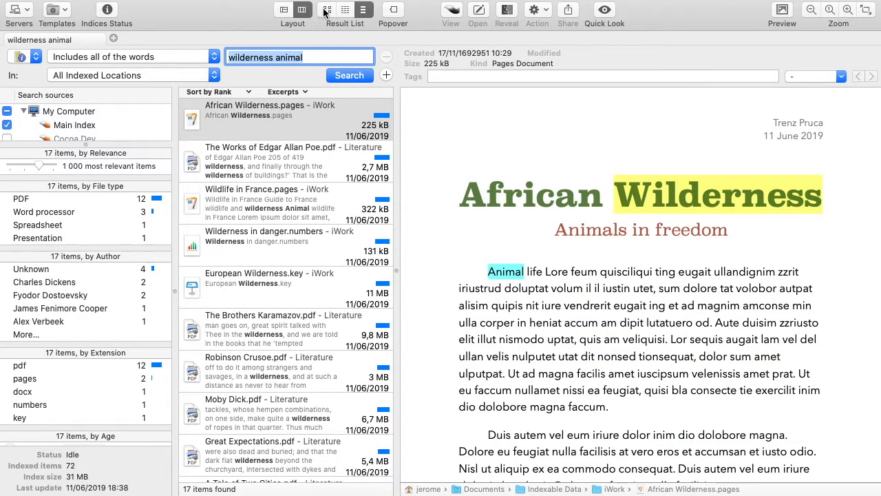
{"action": "left_click", "coordinate": [328, 10]}
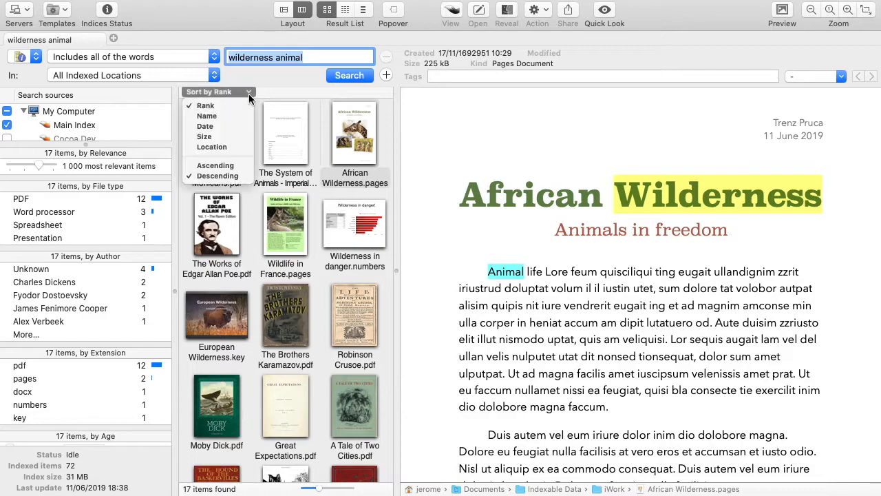
{"action": "mouse_move", "coordinate": [212, 146]}
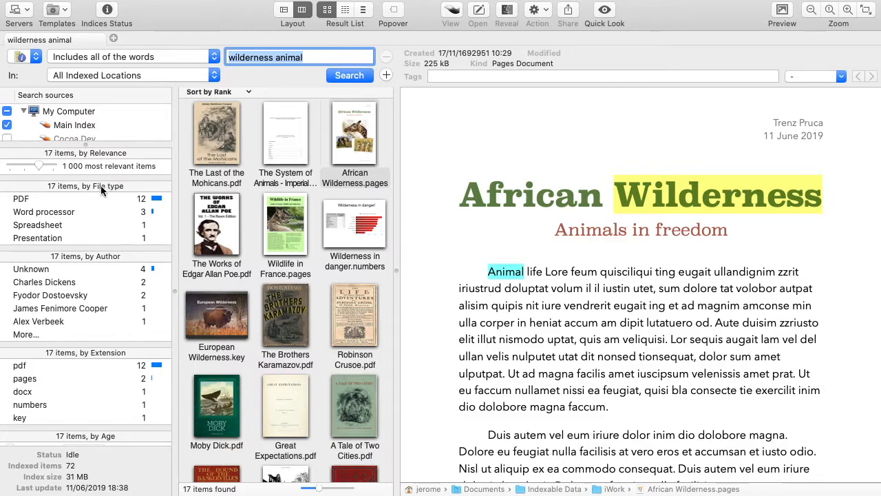
{"action": "mouse_move", "coordinate": [36, 311]}
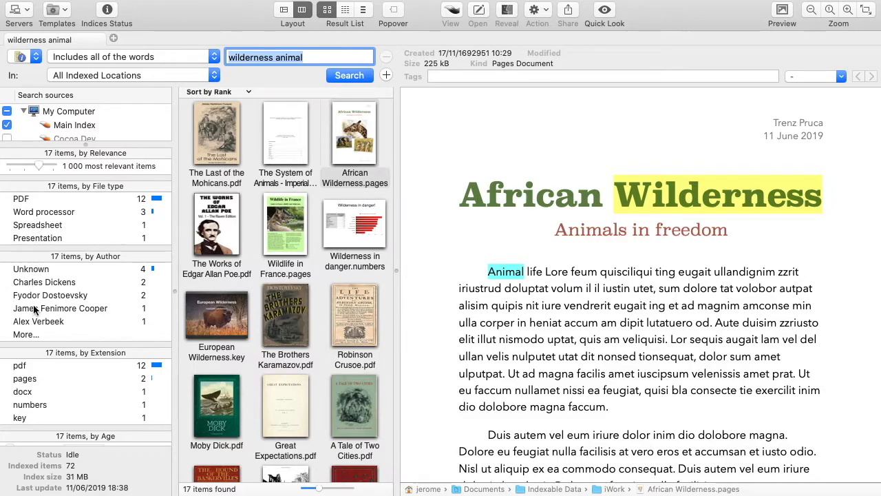
{"action": "mouse_move", "coordinate": [46, 201]}
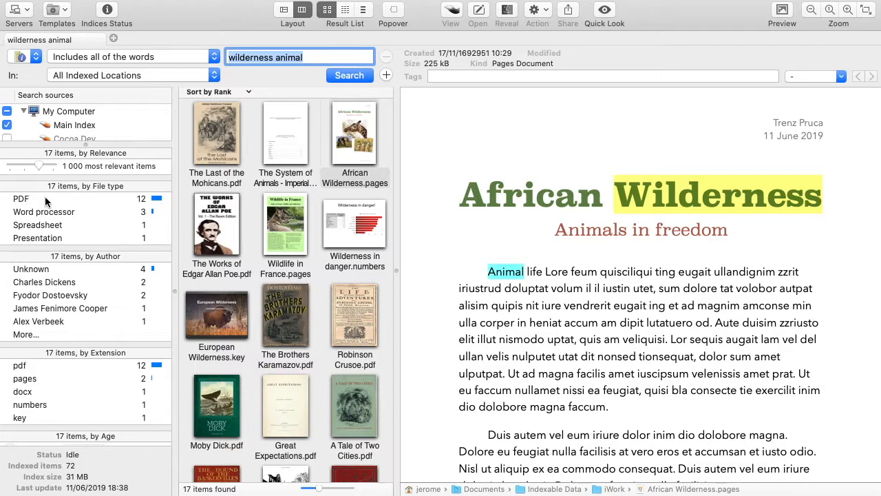
{"action": "mouse_move", "coordinate": [90, 212]}
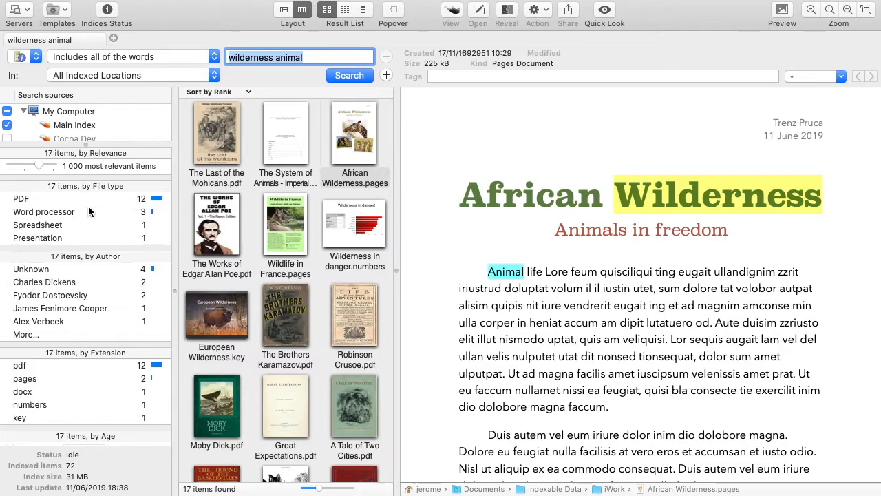
{"action": "mouse_move", "coordinate": [108, 218]}
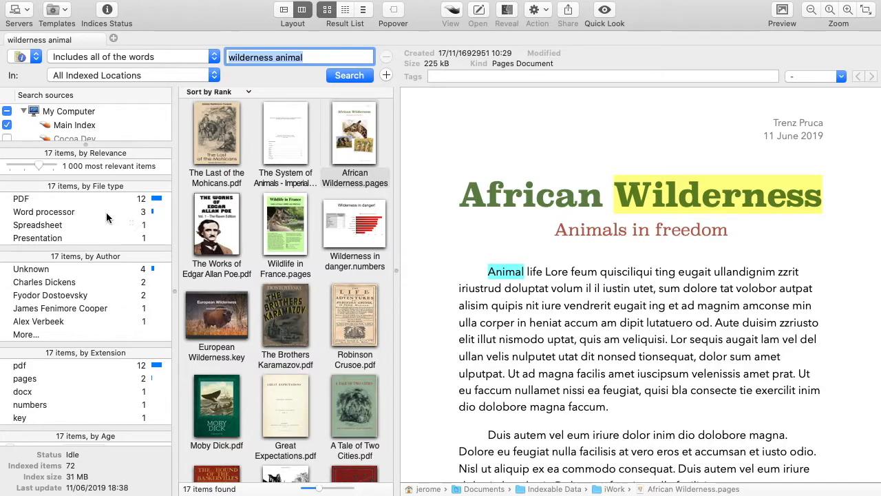
Filter to Word processor file type and docx extension, leaving The System of Animals
{"action": "left_click", "coordinate": [44, 212]}
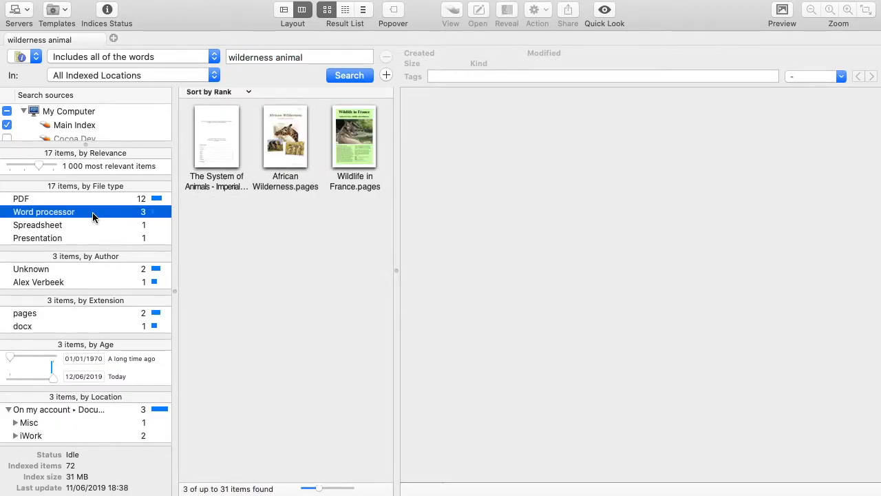
{"action": "mouse_move", "coordinate": [88, 215]}
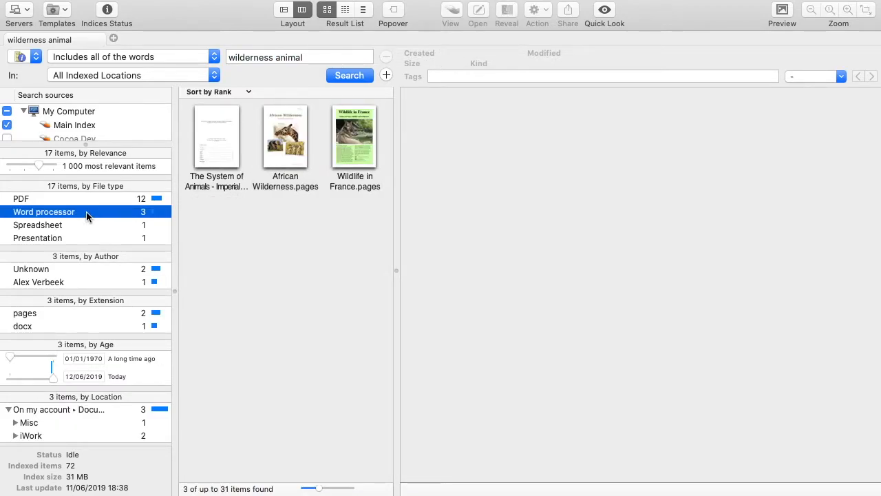
{"action": "mouse_move", "coordinate": [30, 316]}
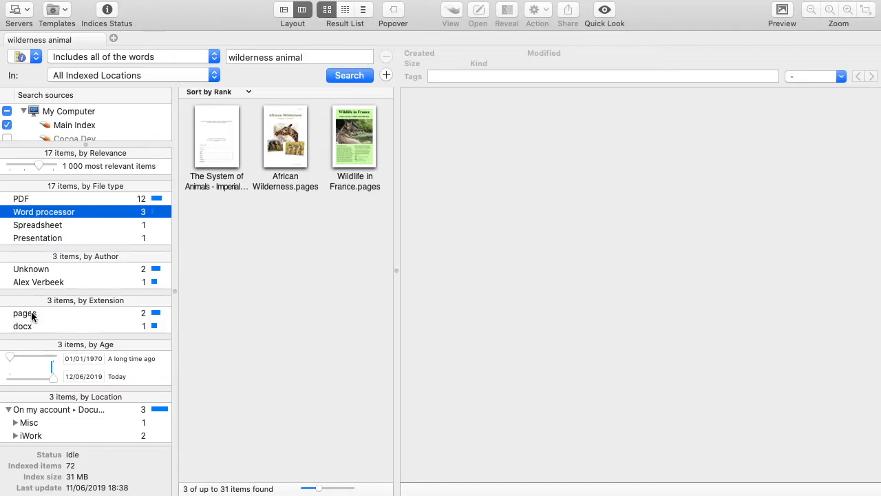
{"action": "mouse_move", "coordinate": [178, 317]}
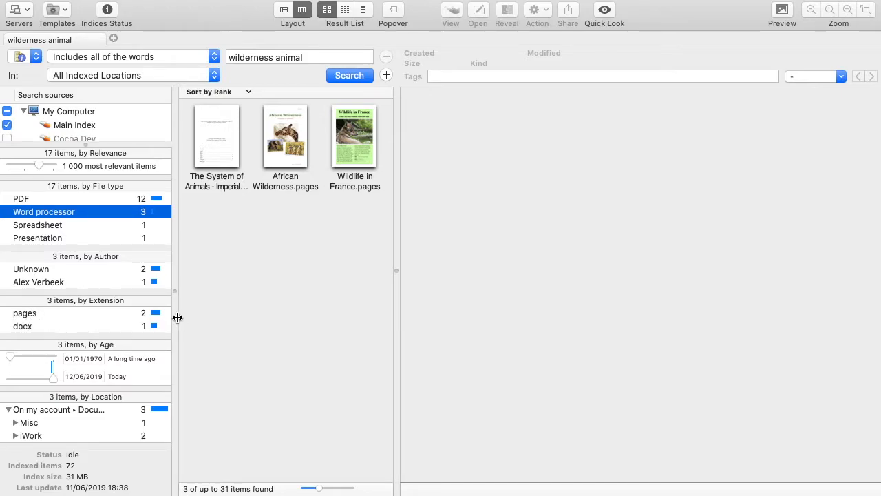
{"action": "mouse_move", "coordinate": [63, 331]}
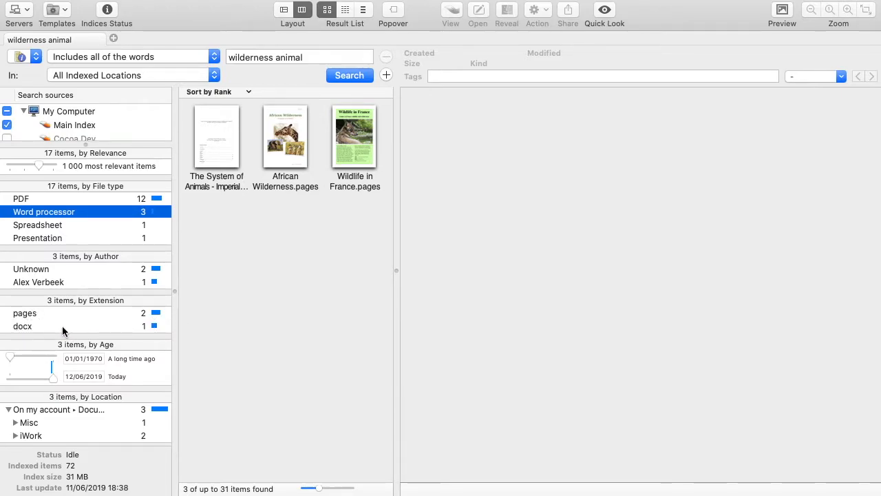
{"action": "left_click", "coordinate": [22, 325]}
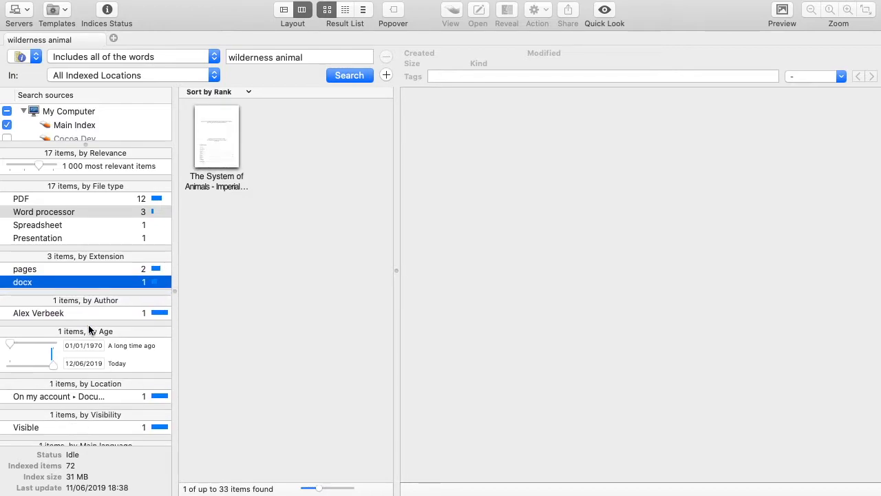
{"action": "mouse_move", "coordinate": [218, 153]}
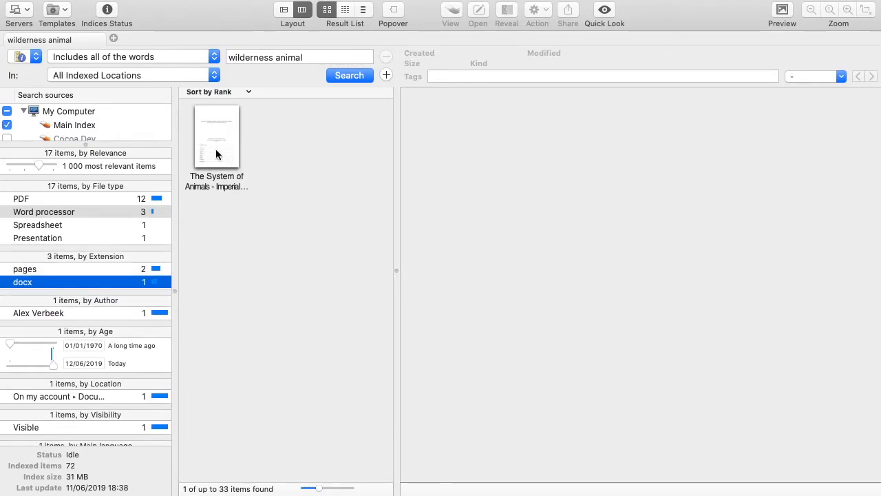
Preview The System of Animals and advance through two highlighted wilderness/animal matches
{"action": "left_click", "coordinate": [216, 136]}
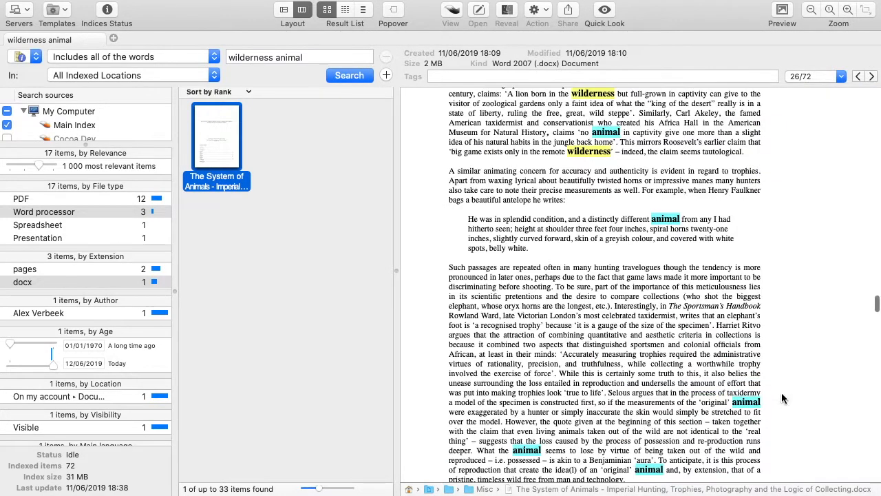
{"action": "left_click", "coordinate": [872, 76]}
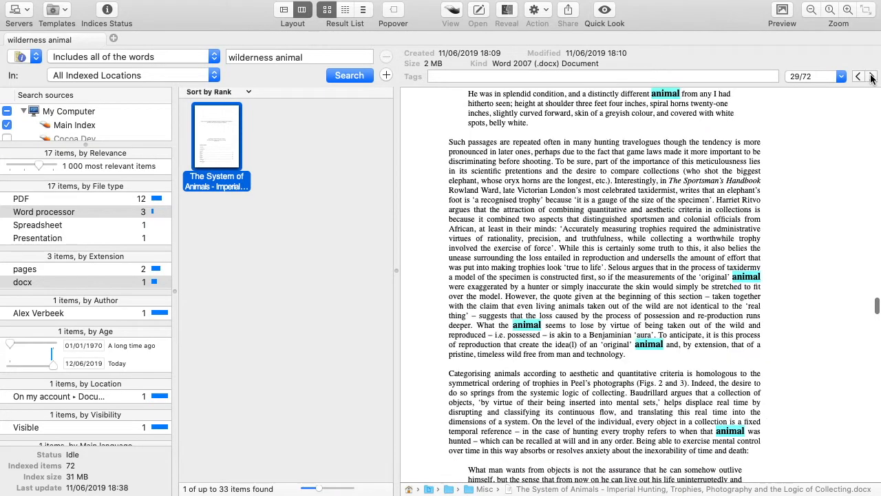
{"action": "left_click", "coordinate": [872, 77]}
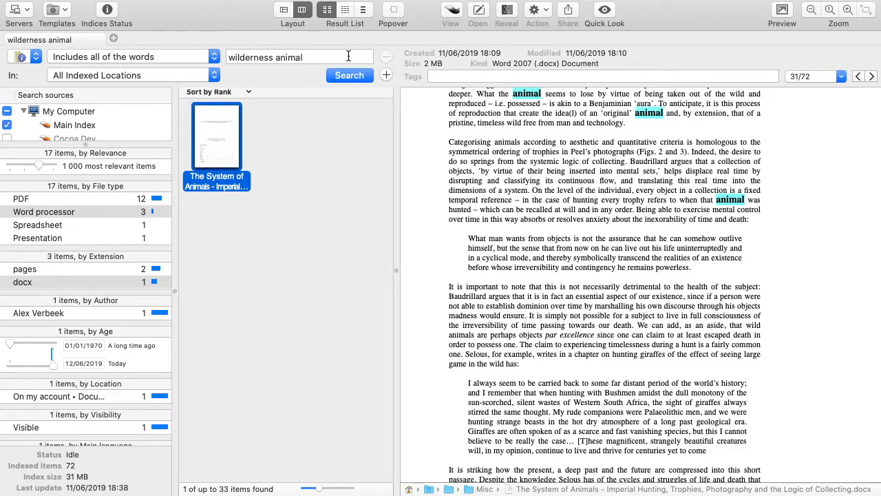
Search for london paris and select A Tale of Two Cities among the Dickens PDFs
{"action": "left_click", "coordinate": [300, 56]}
{"action": "type", "text": "london paris"}
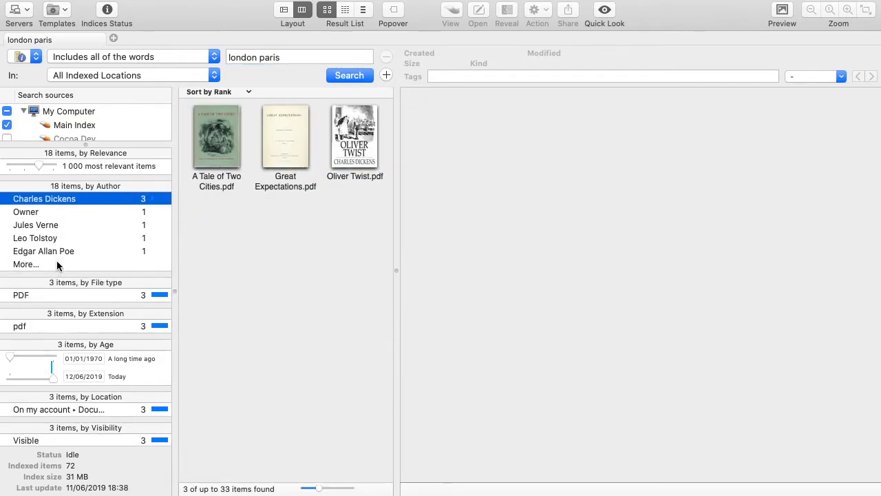
{"action": "left_click", "coordinate": [216, 136]}
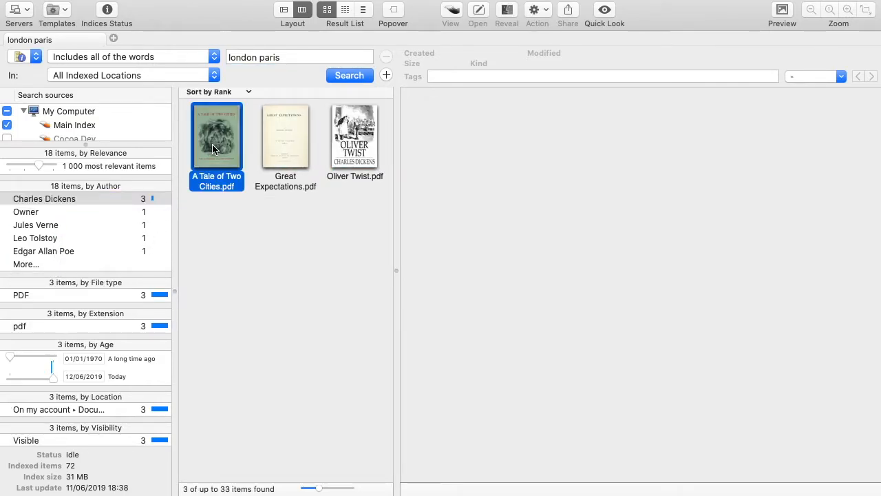
Open A Tale of Two Cities.pdf in the viewer and reach the 'old buildings of London' hit
{"action": "double_click", "coordinate": [217, 137]}
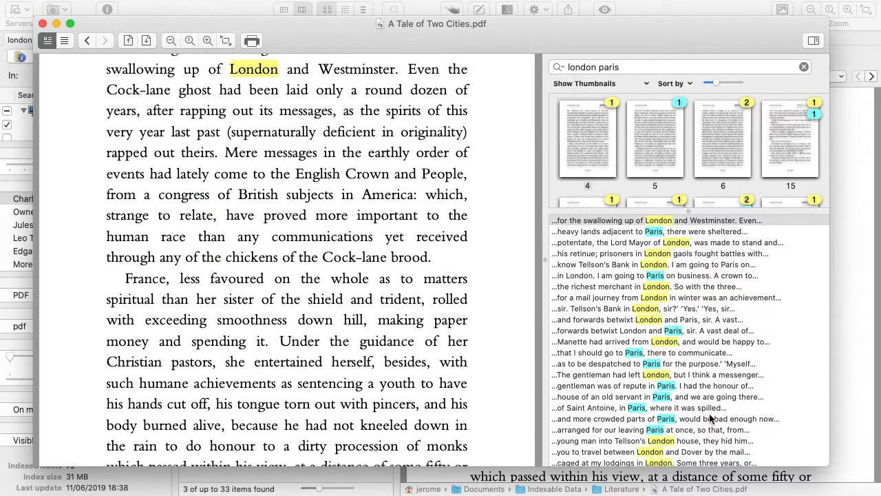
{"action": "mouse_move", "coordinate": [655, 278]}
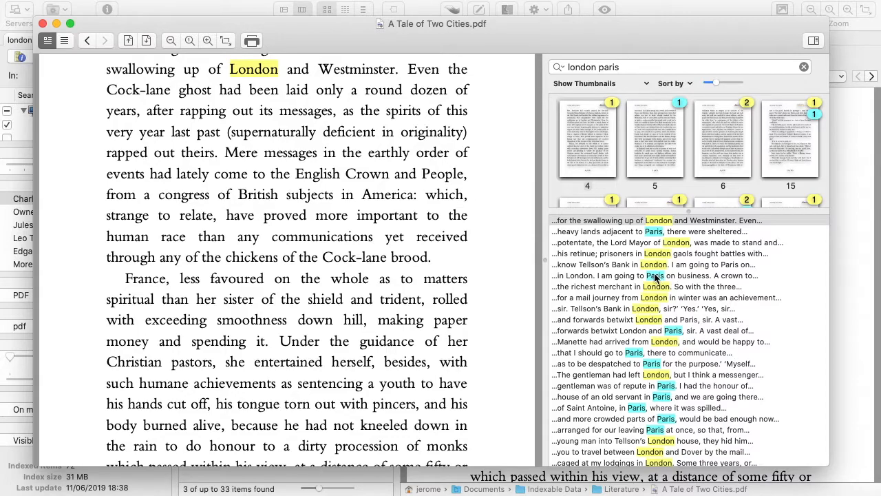
{"action": "scroll", "scroll_direction": "down", "scroll_amount": 3}
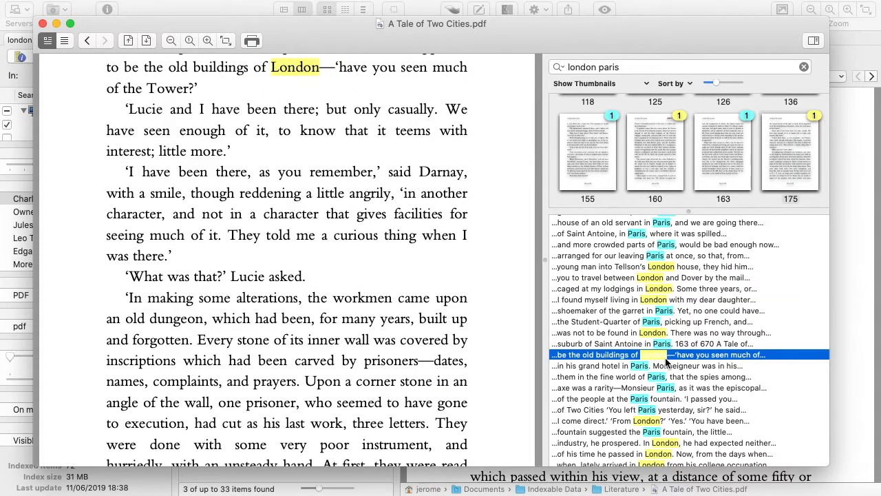
{"action": "mouse_move", "coordinate": [676, 95]}
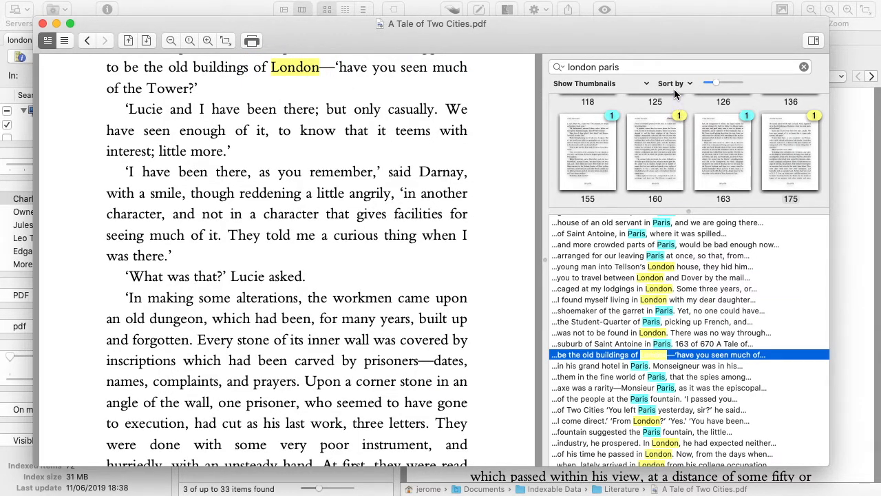
Sort found pages by Search Rank and view page 29, then page 457
{"action": "left_click", "coordinate": [673, 83]}
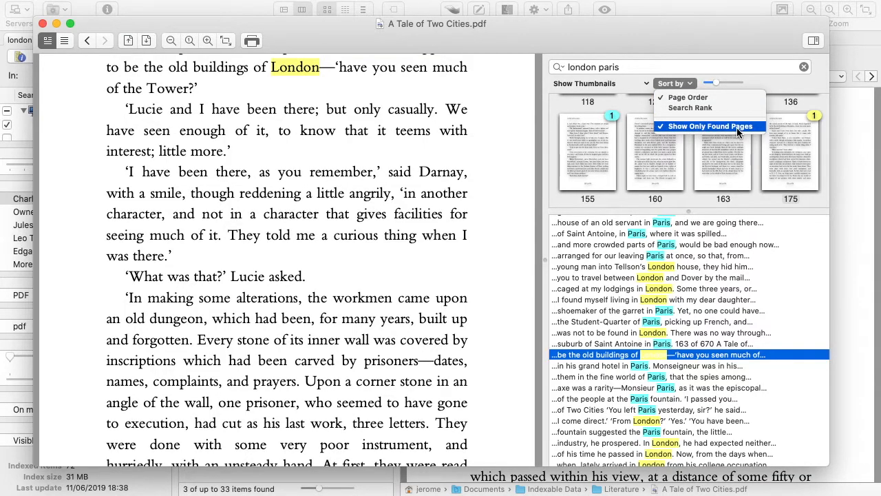
{"action": "mouse_move", "coordinate": [706, 103]}
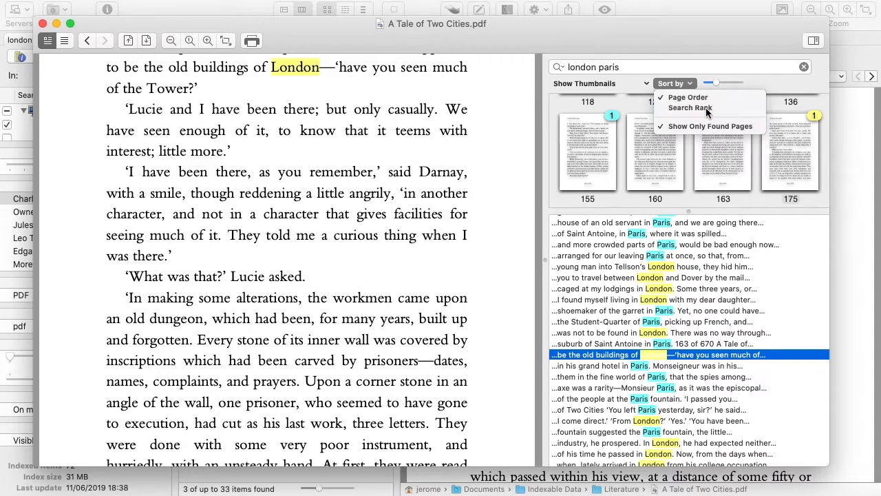
{"action": "left_click", "coordinate": [688, 107]}
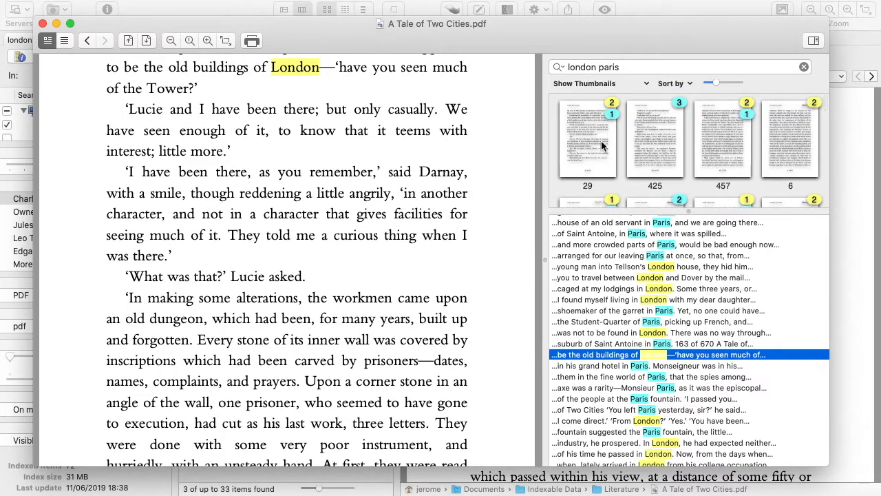
{"action": "mouse_move", "coordinate": [614, 126]}
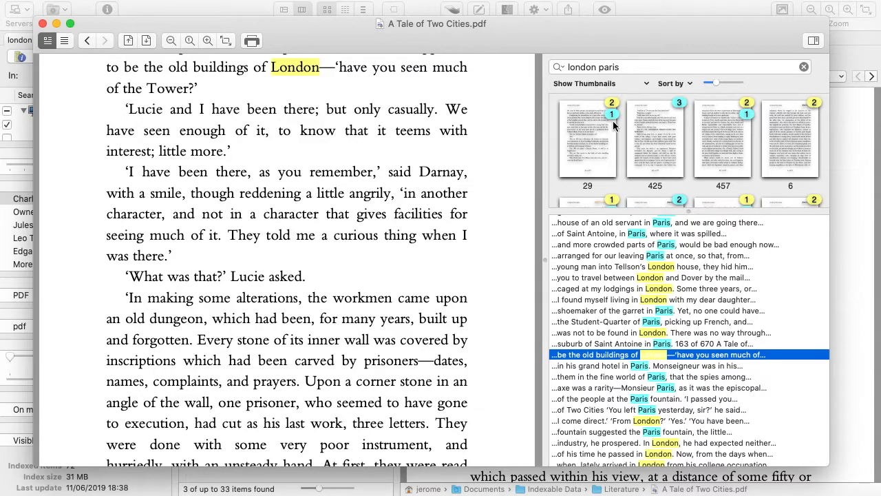
{"action": "left_click", "coordinate": [587, 138]}
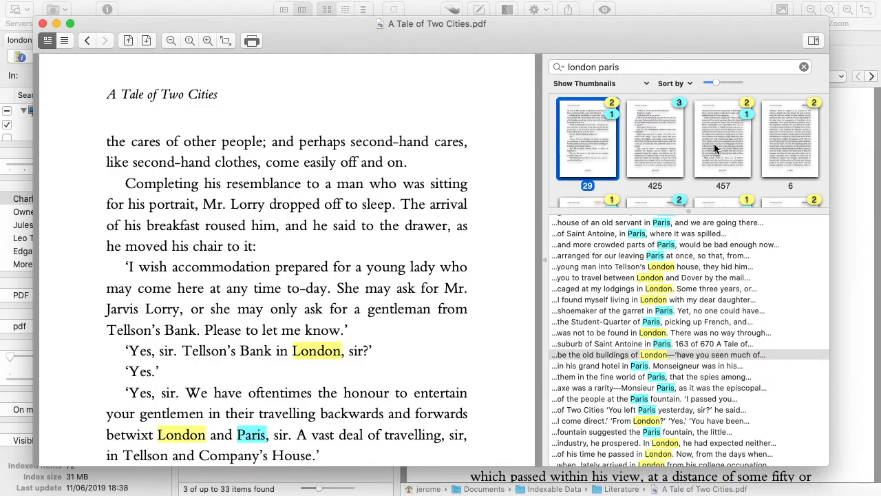
{"action": "left_click", "coordinate": [722, 137]}
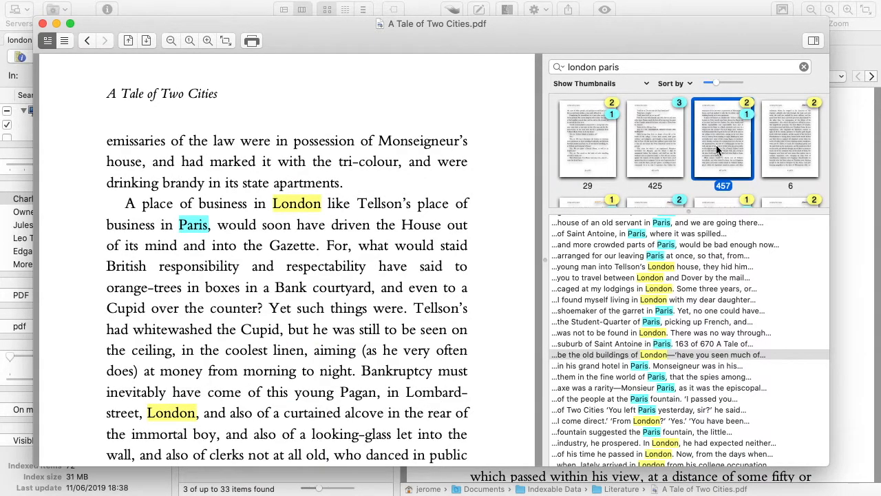
{"action": "mouse_move", "coordinate": [678, 132]}
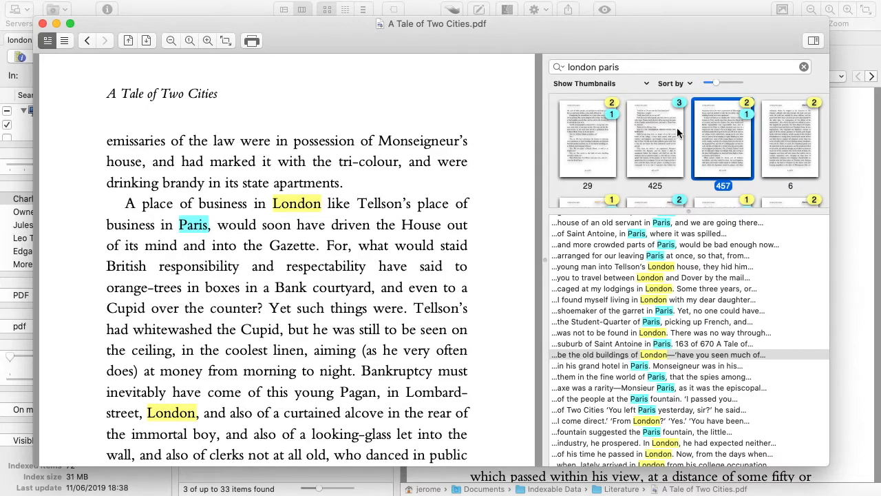
Group hits by Table of Contents, expand Book the First and go to chapter IV, The Preparation
{"action": "left_click", "coordinate": [598, 84]}
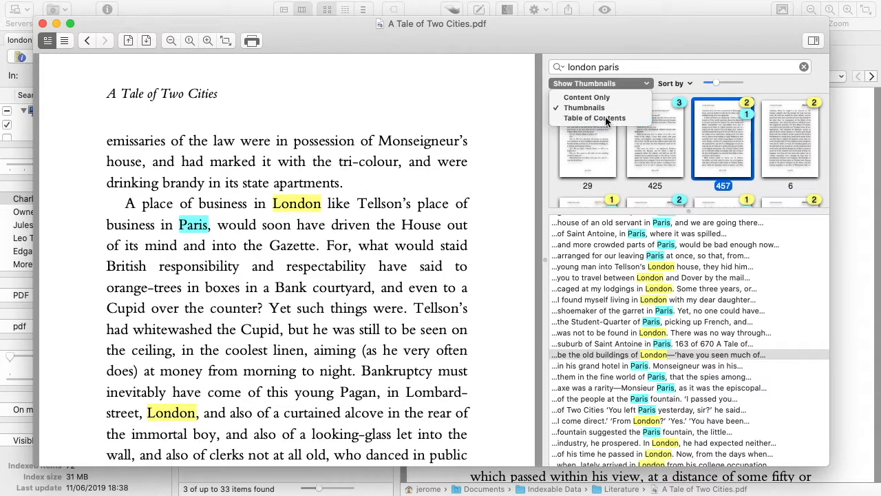
{"action": "left_click", "coordinate": [595, 118]}
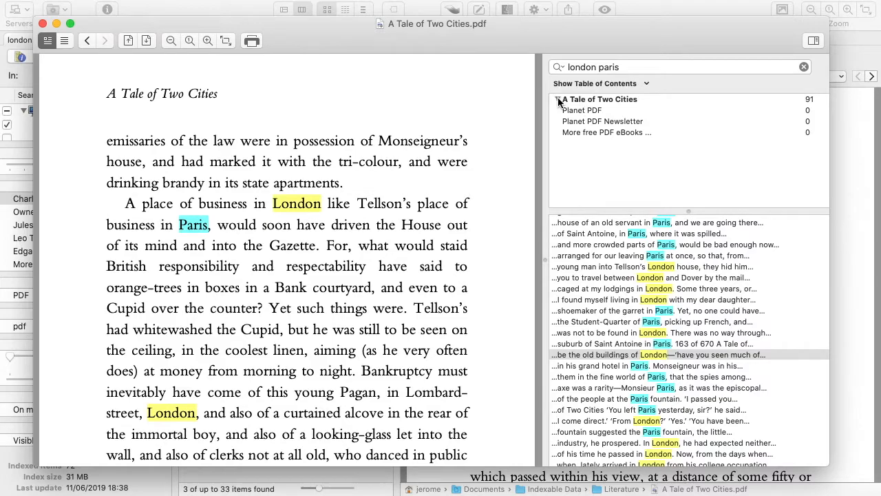
{"action": "left_click", "coordinate": [558, 100]}
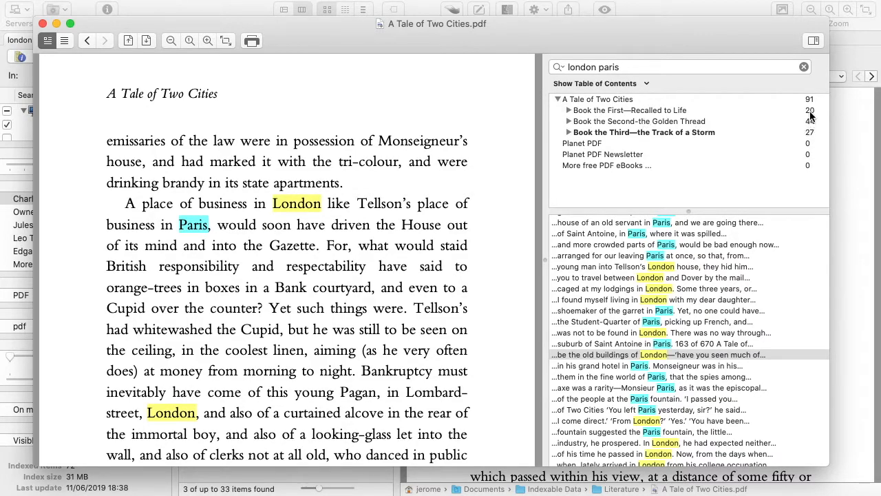
{"action": "left_click", "coordinate": [569, 110]}
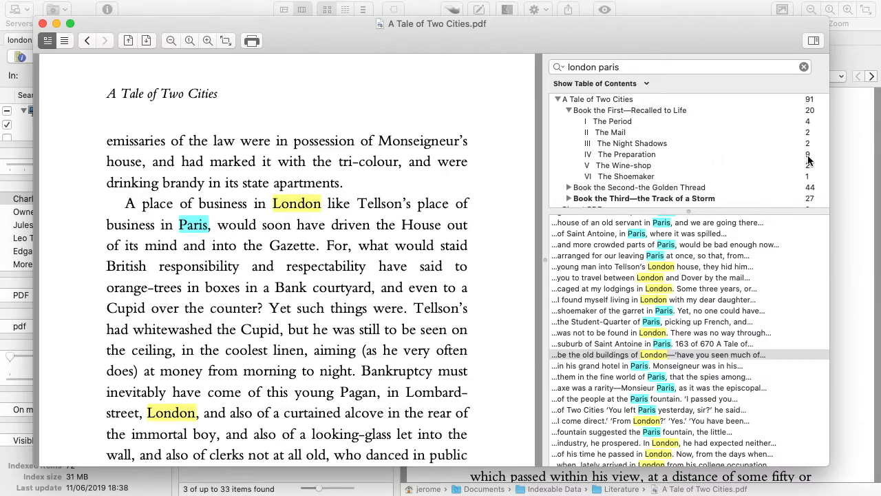
{"action": "left_click", "coordinate": [626, 154]}
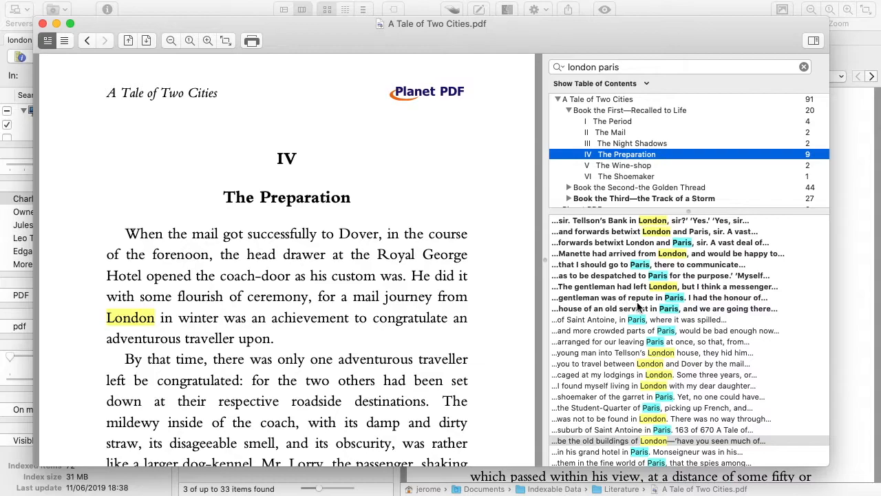
{"action": "mouse_move", "coordinate": [635, 231]}
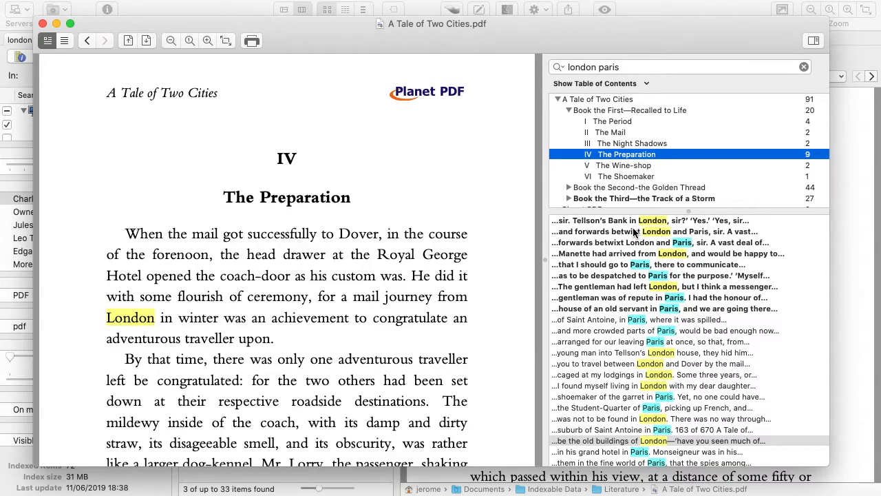
Visit the hit about arriving in Paris and chapter XXIV, Drawn to the Loadstone Rock
{"action": "scroll", "scroll_direction": "down", "scroll_amount": 3}
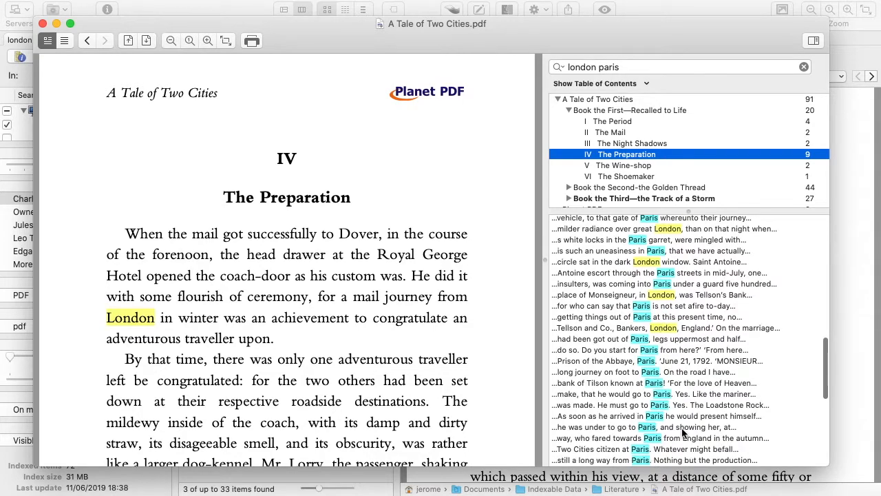
{"action": "left_click", "coordinate": [654, 416]}
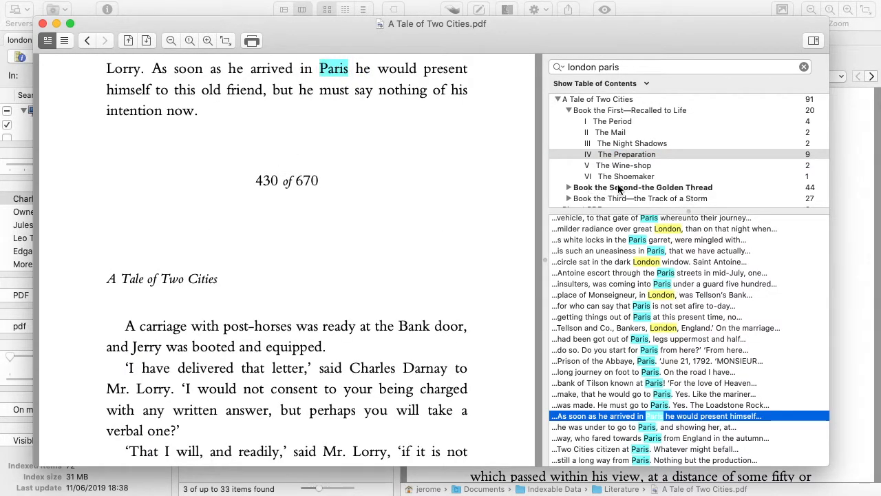
{"action": "scroll", "scroll_direction": "down", "scroll_amount": 3}
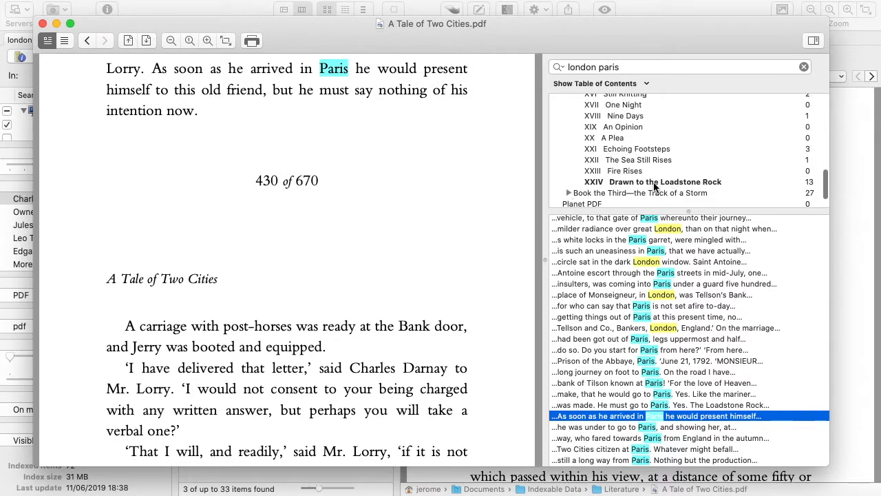
{"action": "mouse_move", "coordinate": [699, 187]}
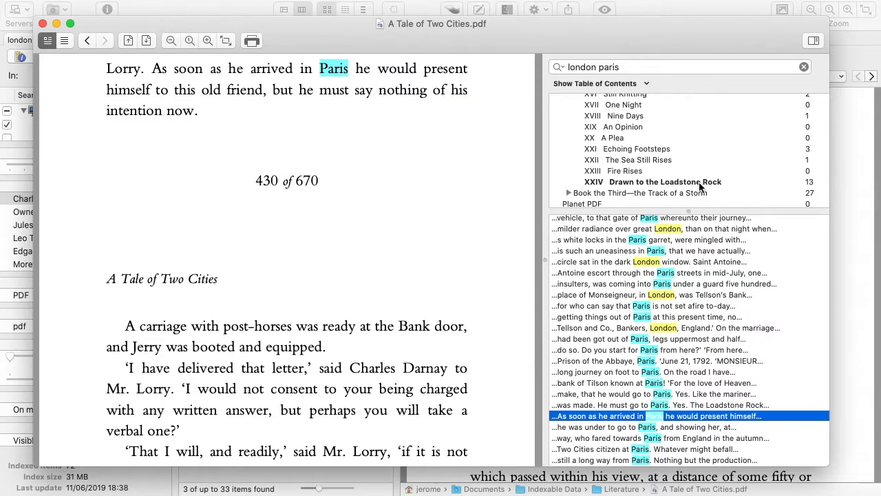
{"action": "left_click", "coordinate": [664, 182]}
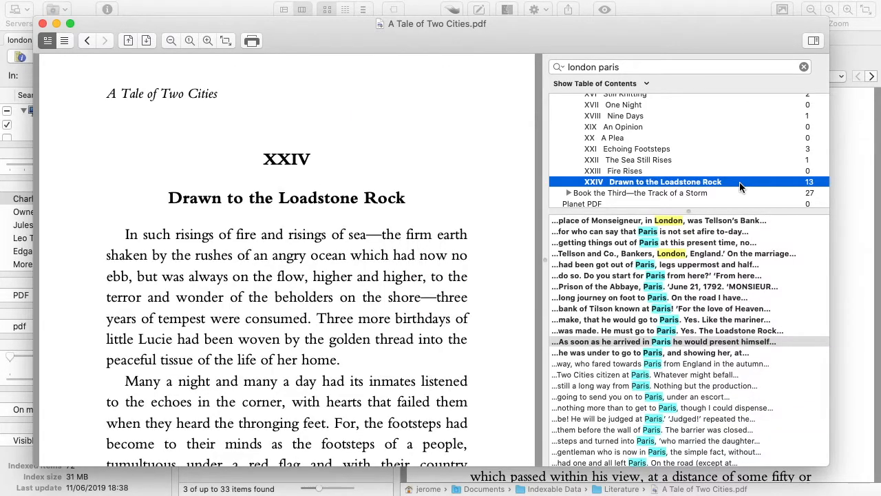
{"action": "mouse_move", "coordinate": [617, 248]}
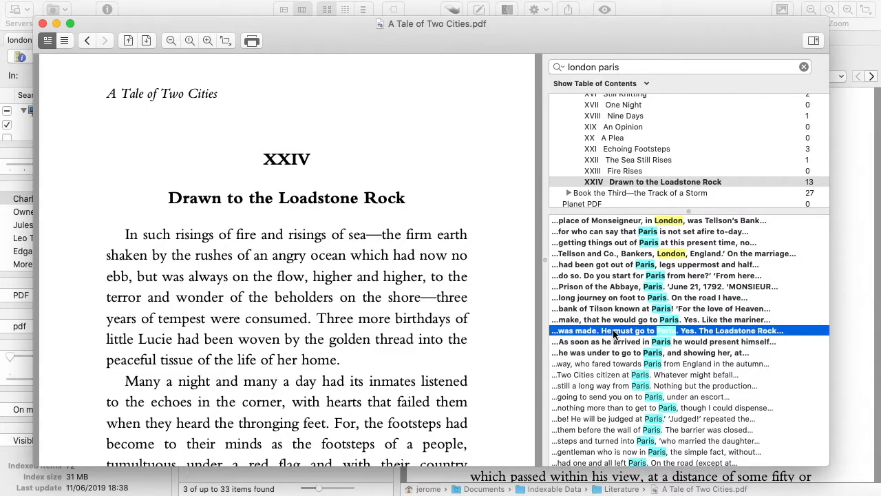
{"action": "left_click", "coordinate": [654, 342]}
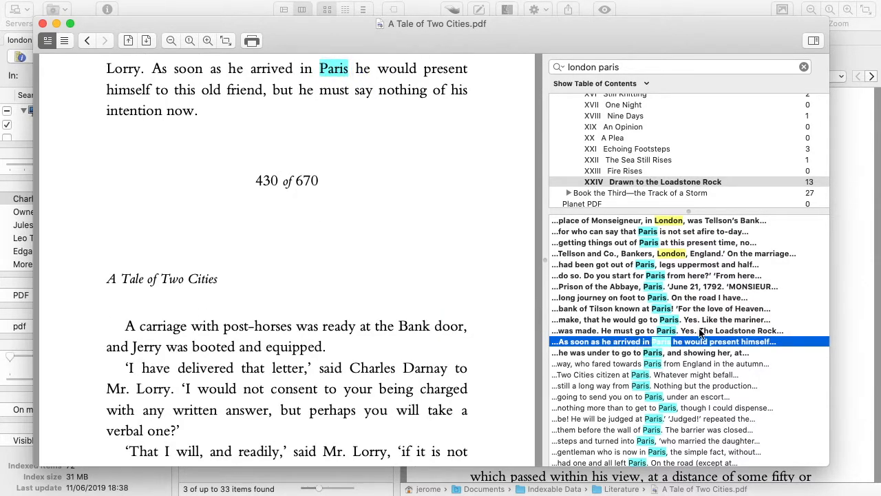
Extend the in-document search to read 'london paris cala'
{"action": "left_click", "coordinate": [678, 66]}
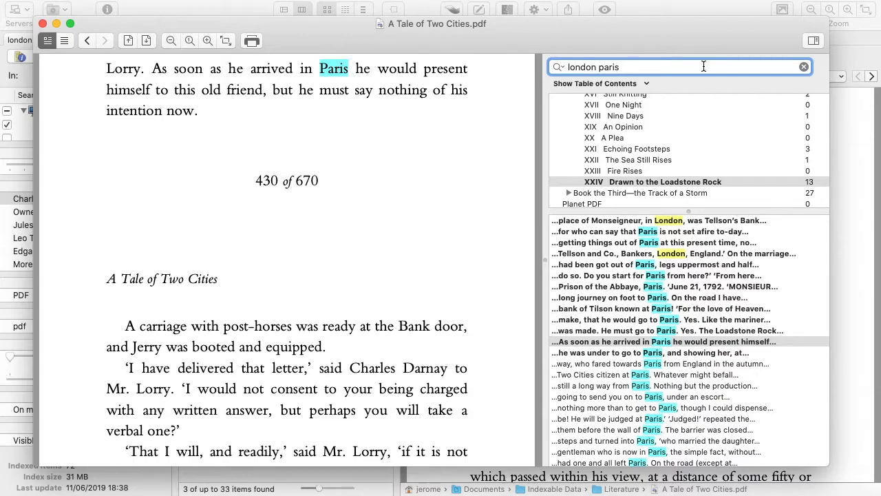
{"action": "type", "text": "calai"}
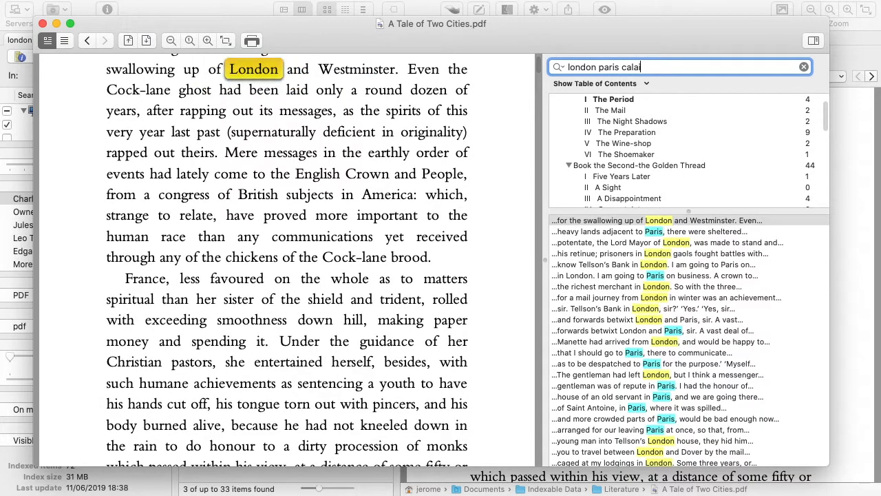